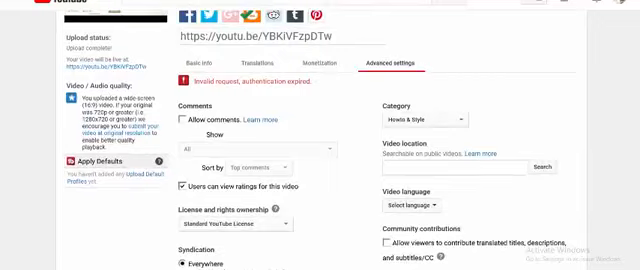
scroll(down, 3)
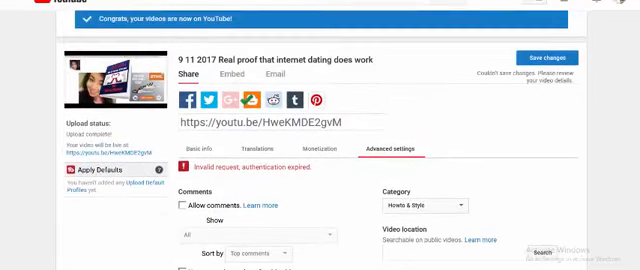
scroll(down, 3)
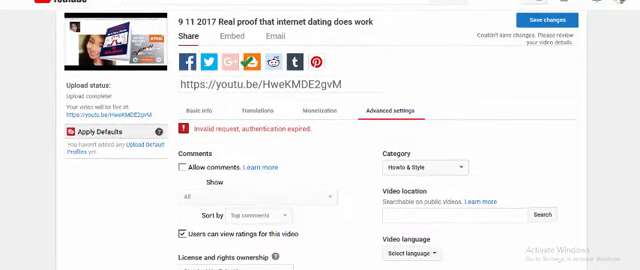
scroll(down, 3)
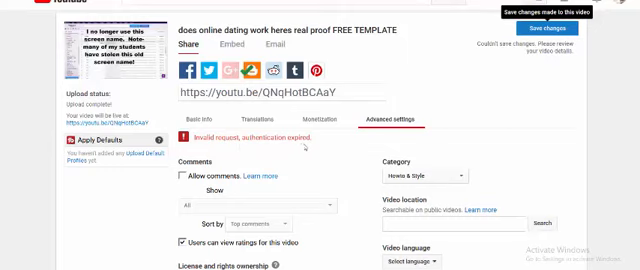
scroll(down, 3)
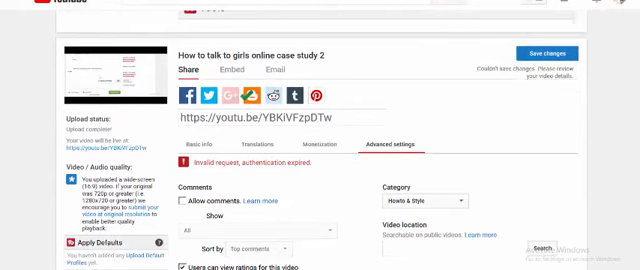
scroll(down, 3)
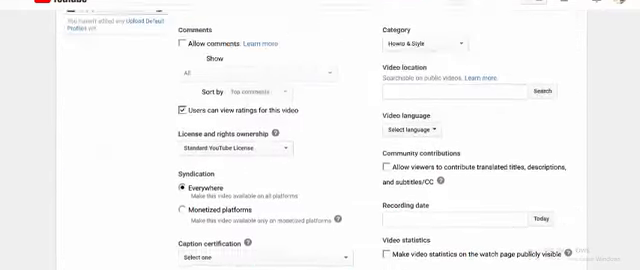